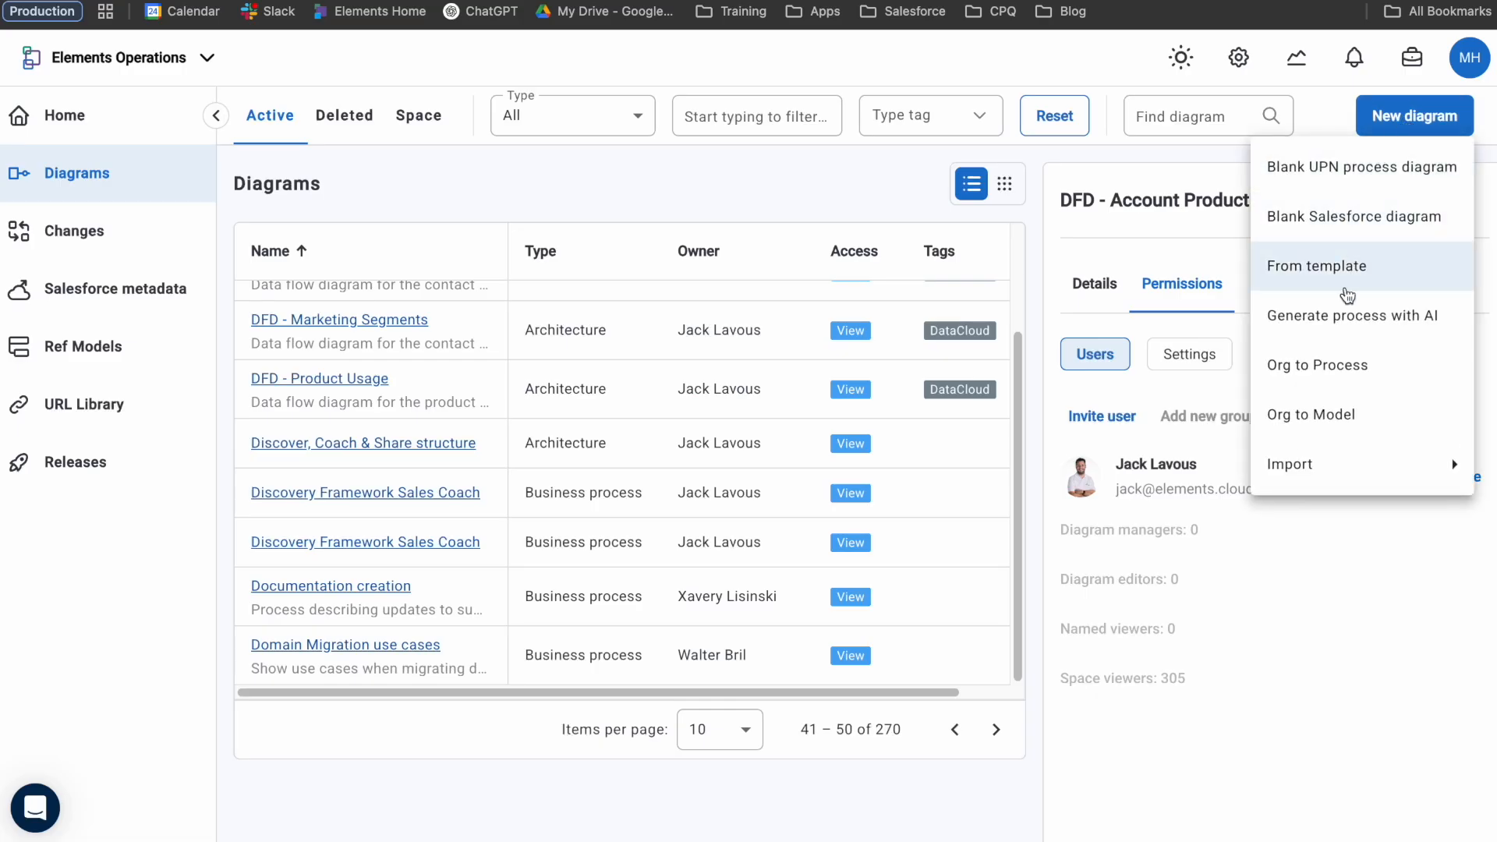
Start Org to Process from Production, asking 'I would like to understand how our sales process works', naming it 'Sales Proc'
{"action": "left_click", "coordinate": [1317, 365]}
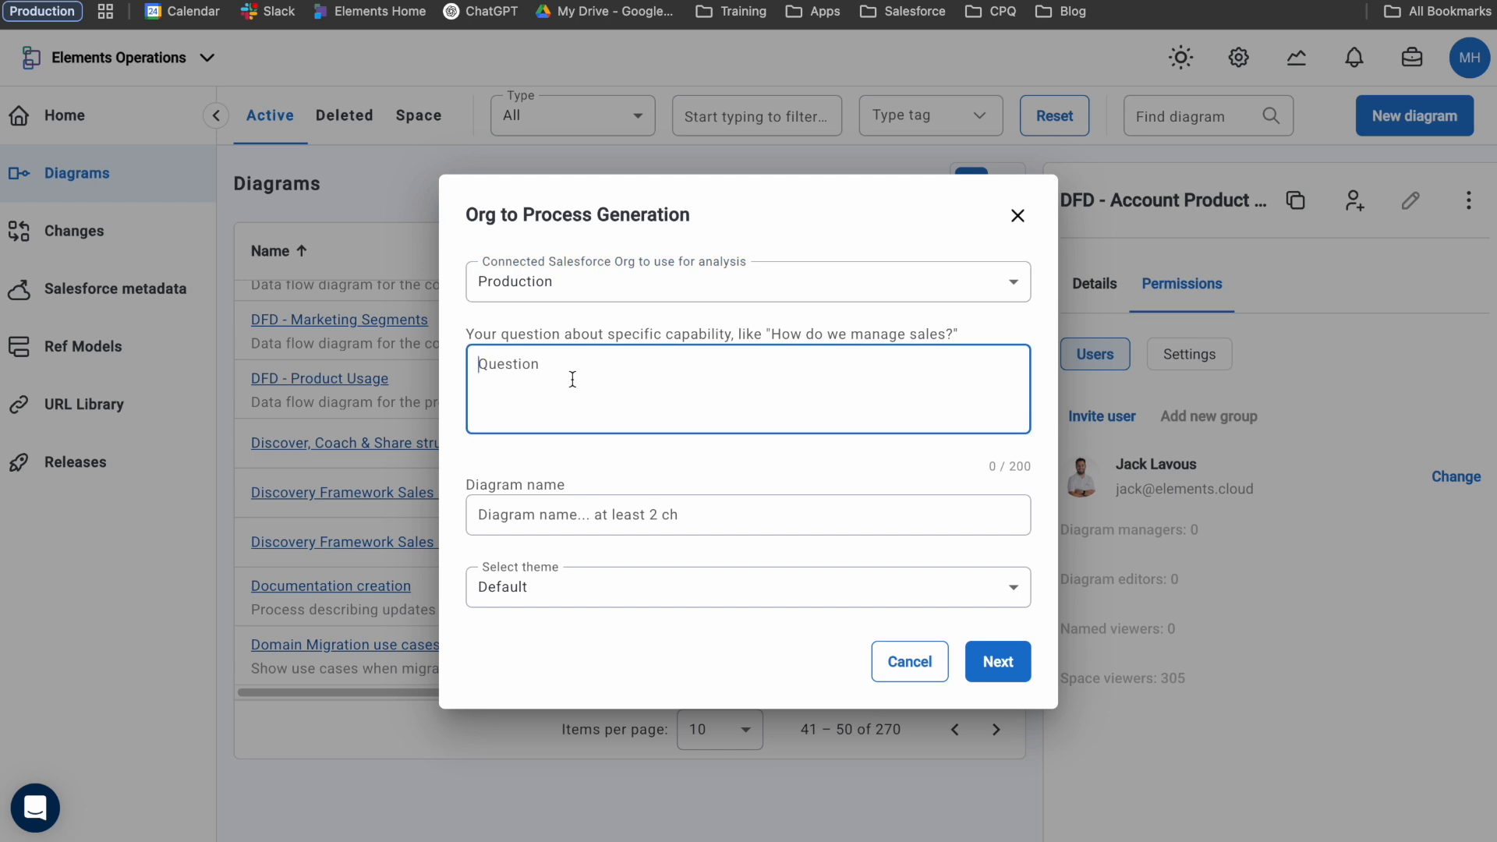
{"action": "type", "text": "I would like"}
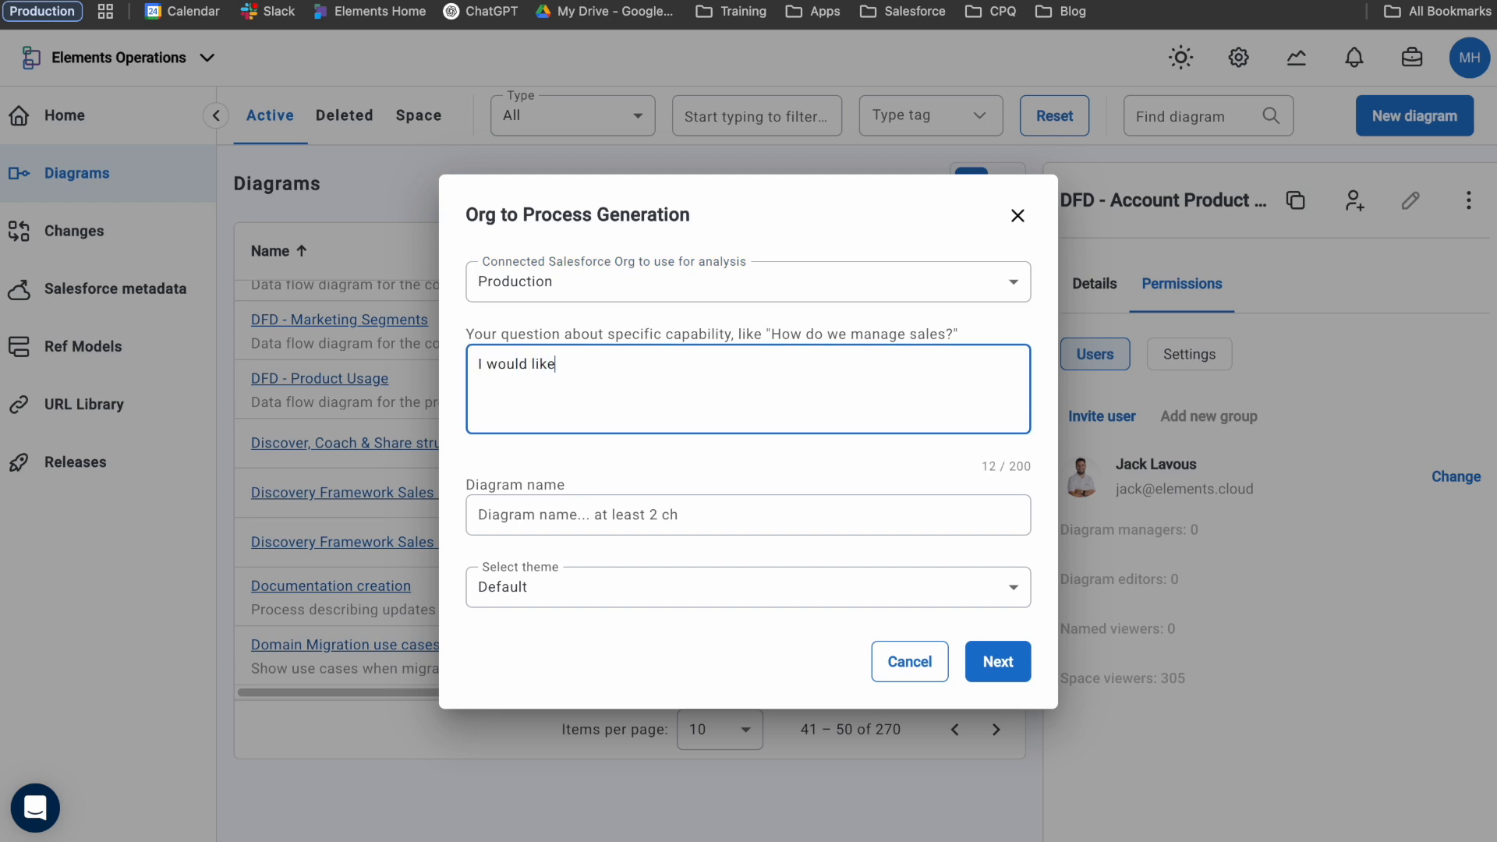
{"action": "type", "text": "to understand how"}
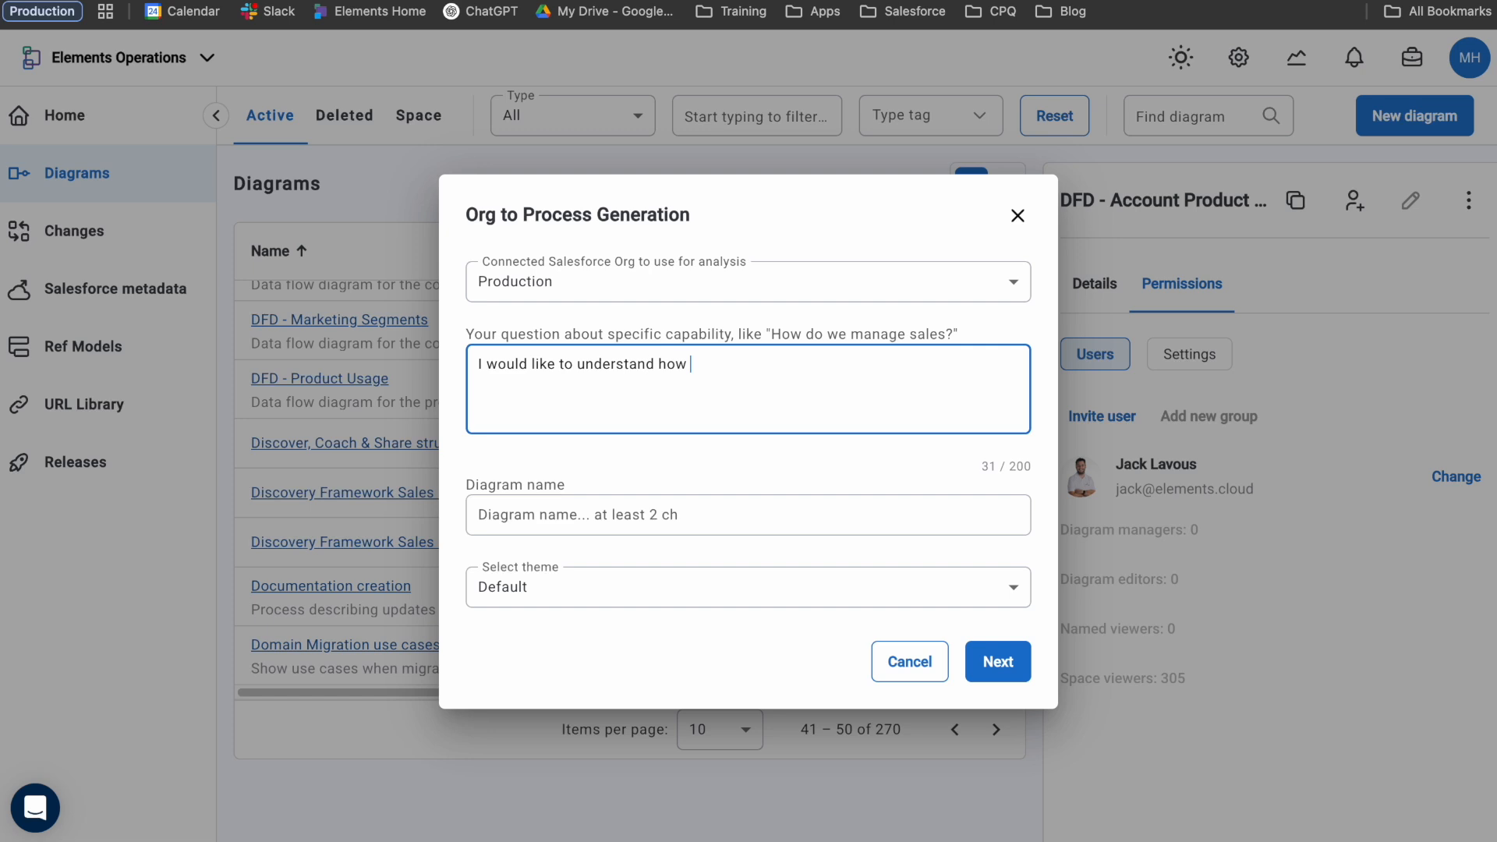
{"action": "type", "text": "our sales process works"}
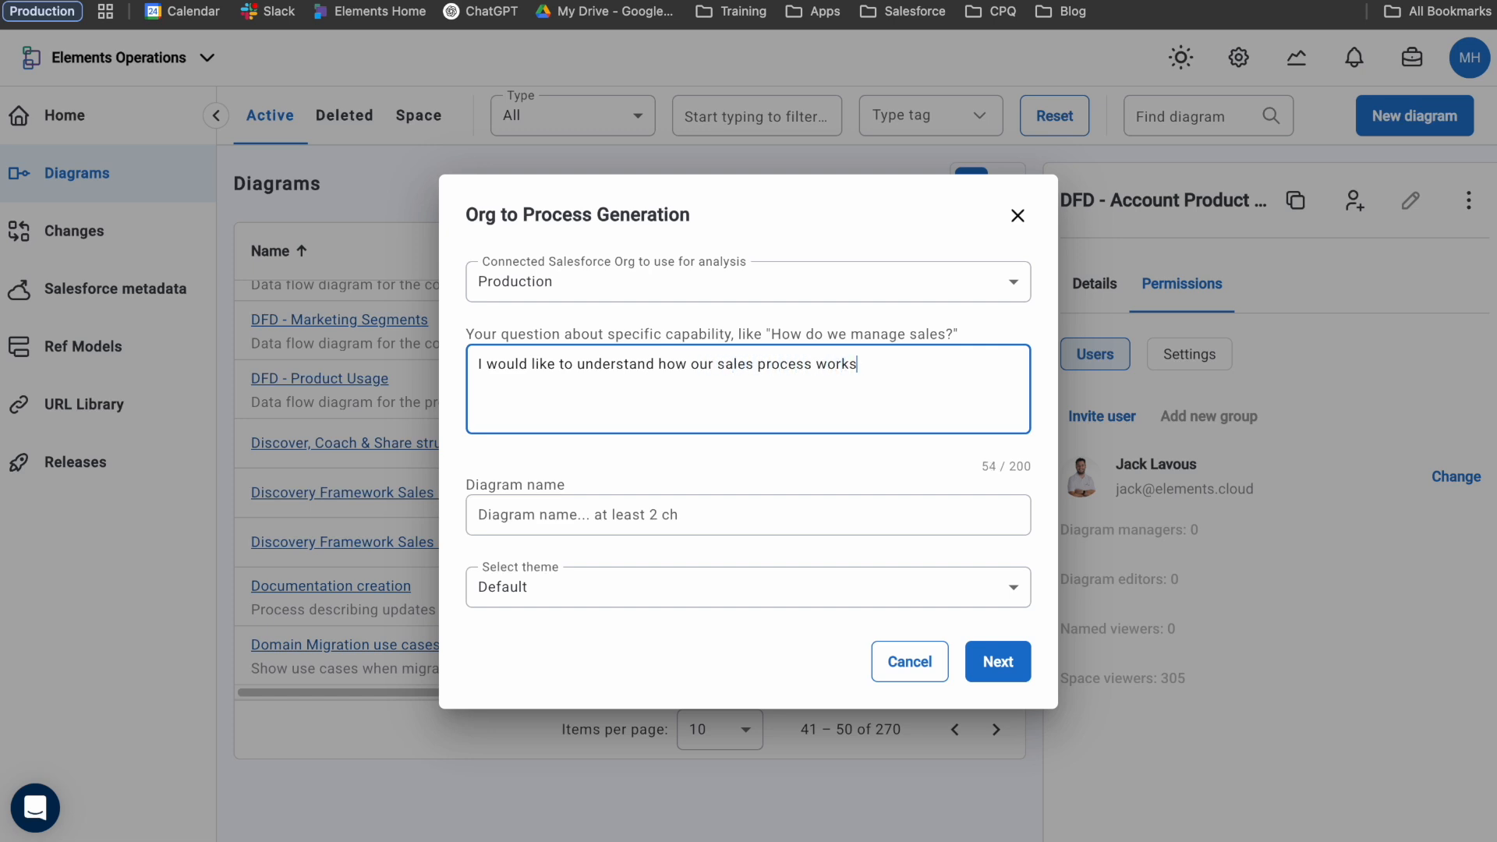
{"action": "type", "text": "Sales Proc"}
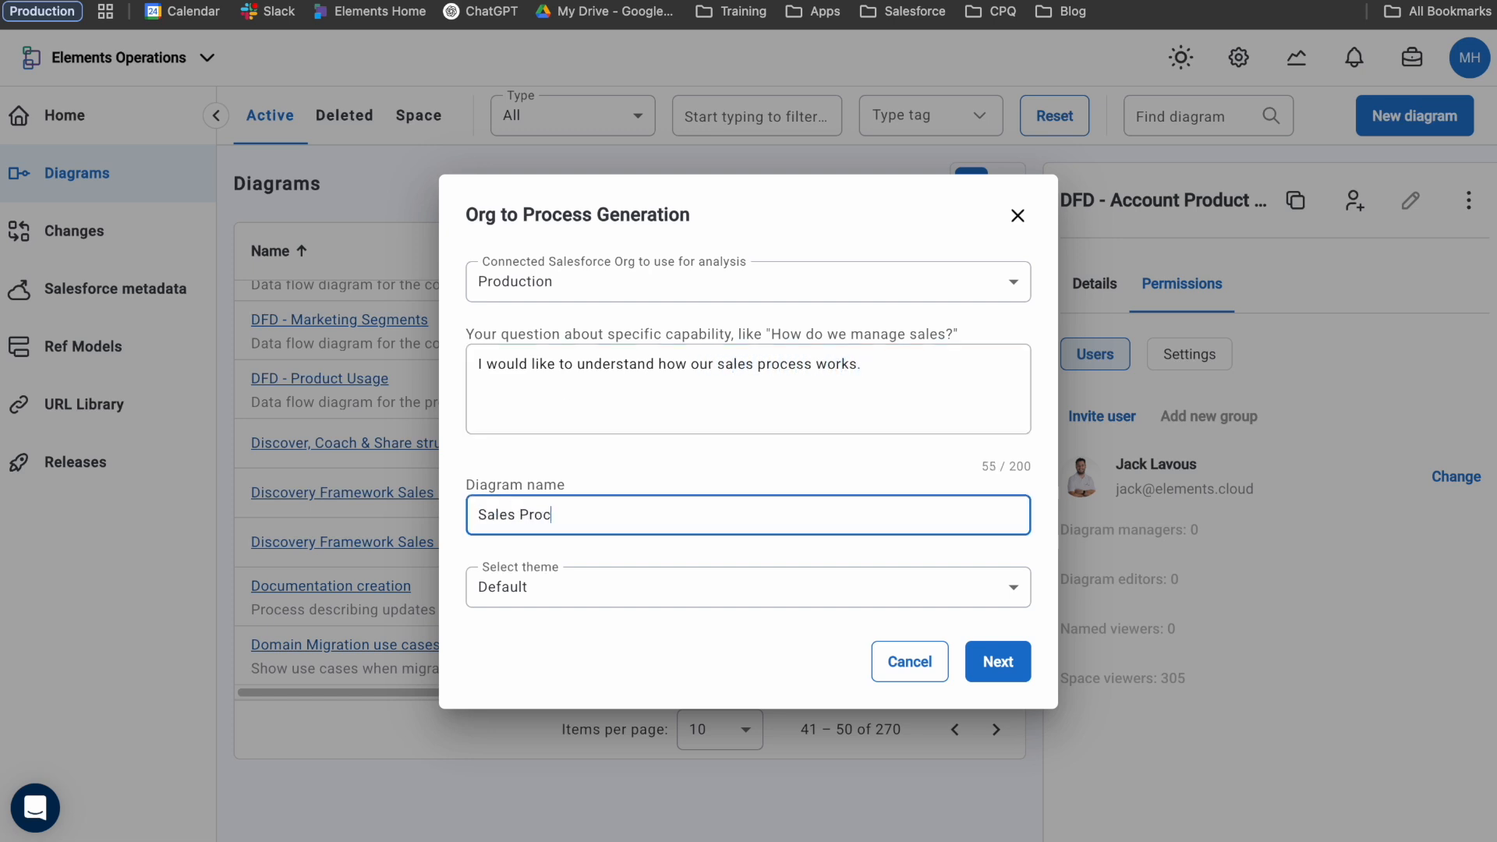
Select the Opportunity object and start generating the process diagram
{"action": "left_click", "coordinate": [997, 661]}
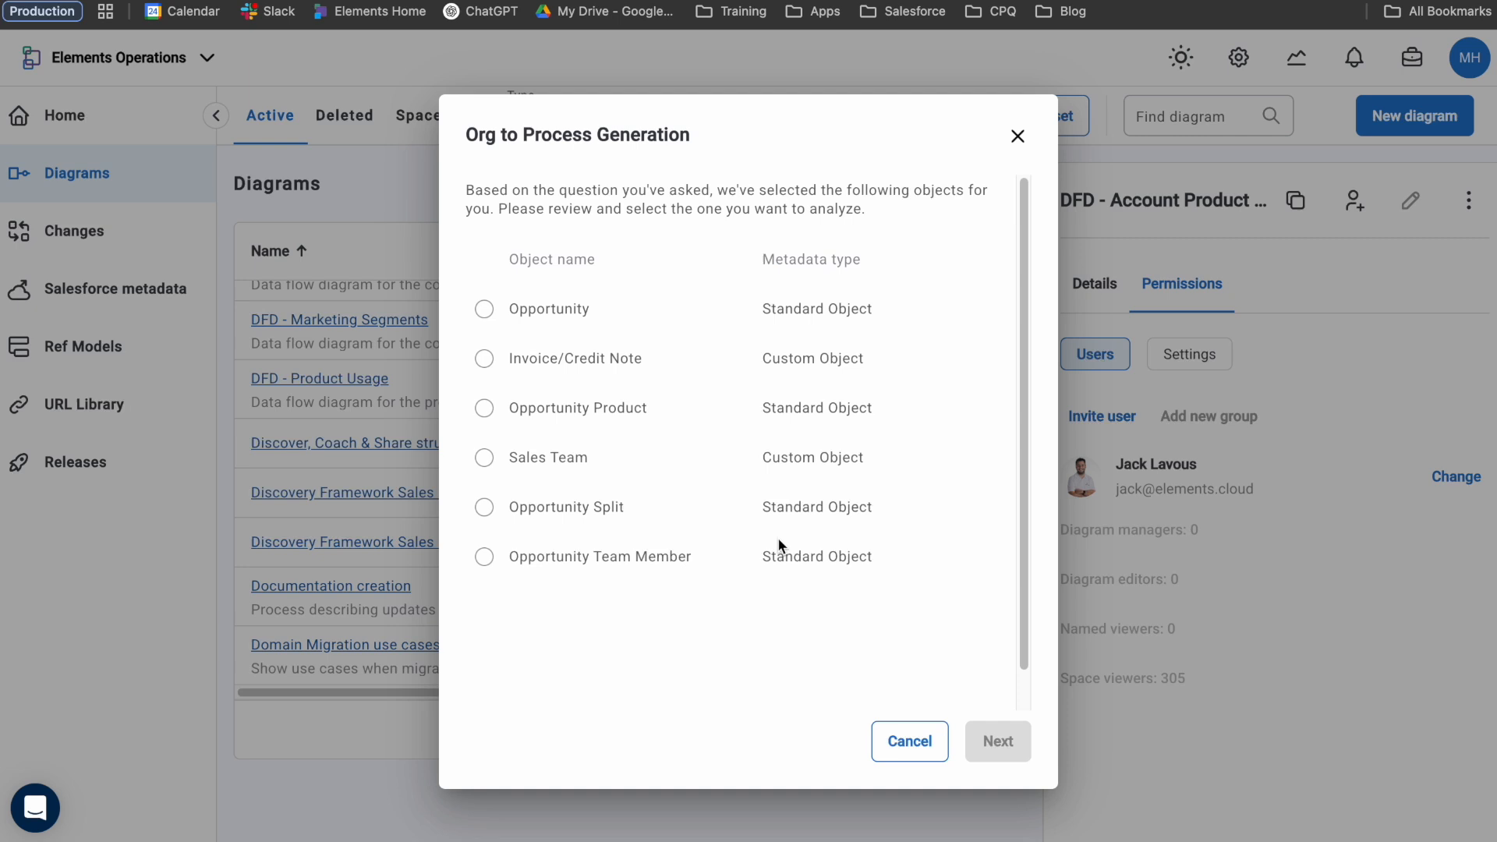
{"action": "left_click", "coordinate": [484, 309]}
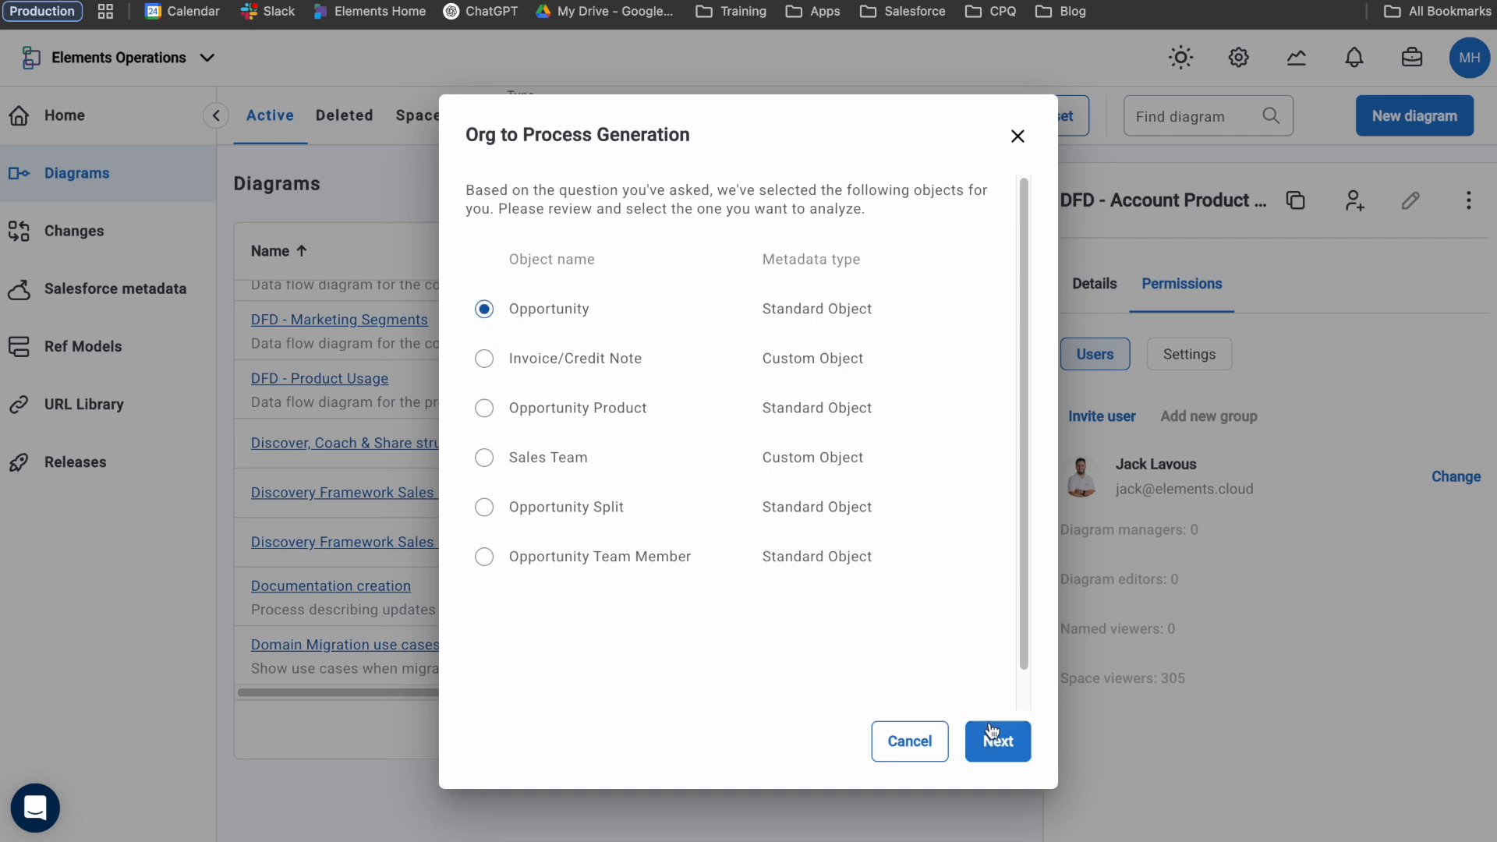
{"action": "left_click", "coordinate": [998, 742]}
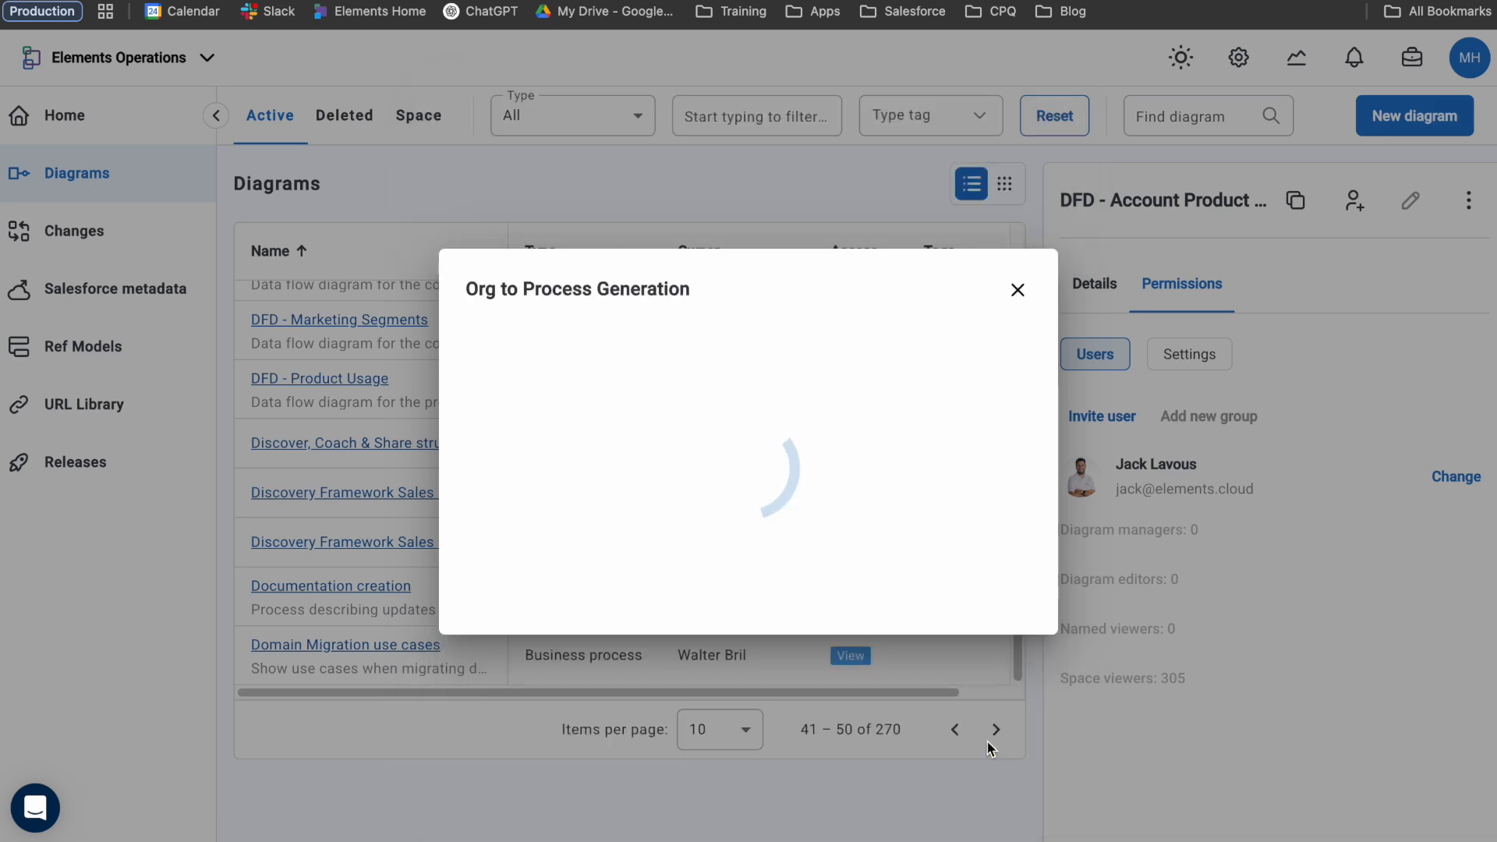
Dismiss the generation progress dialog and check the notification about the generated diagram
{"action": "left_click", "coordinate": [1018, 290]}
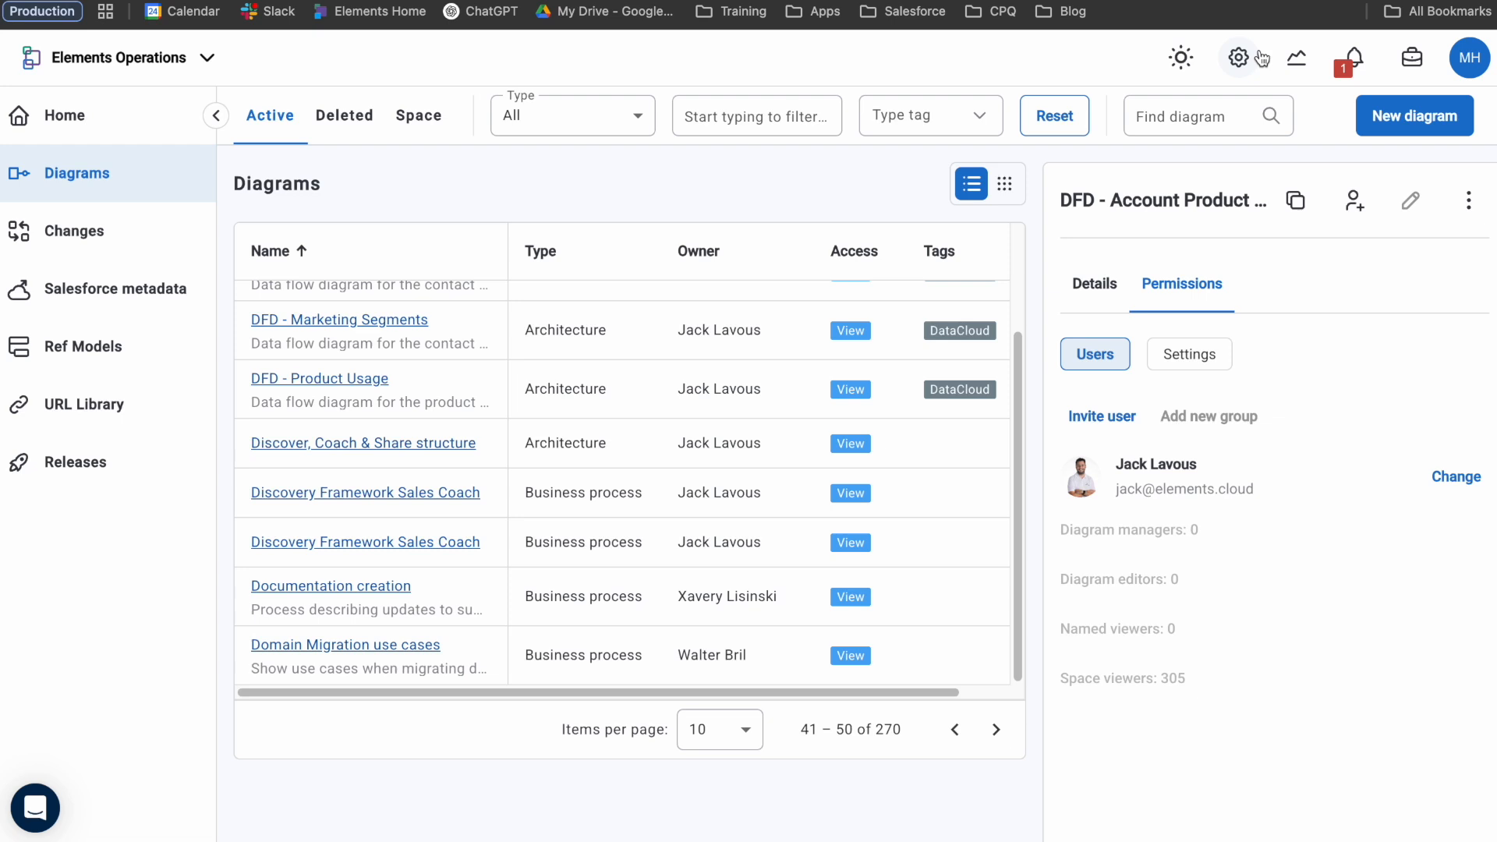
{"action": "left_click", "coordinate": [1350, 58]}
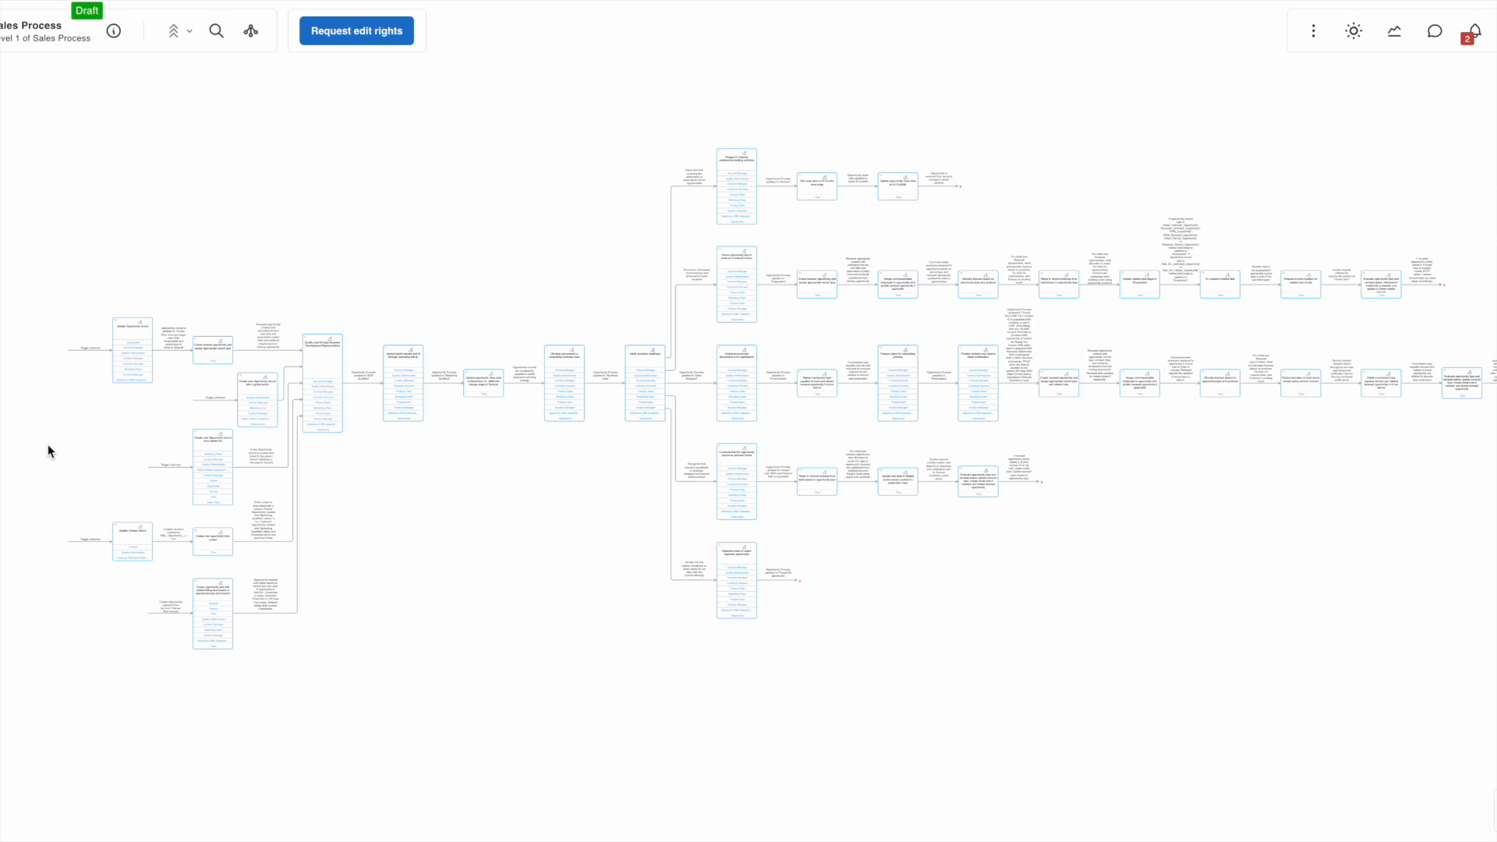
{"action": "mouse_move", "coordinate": [129, 454]}
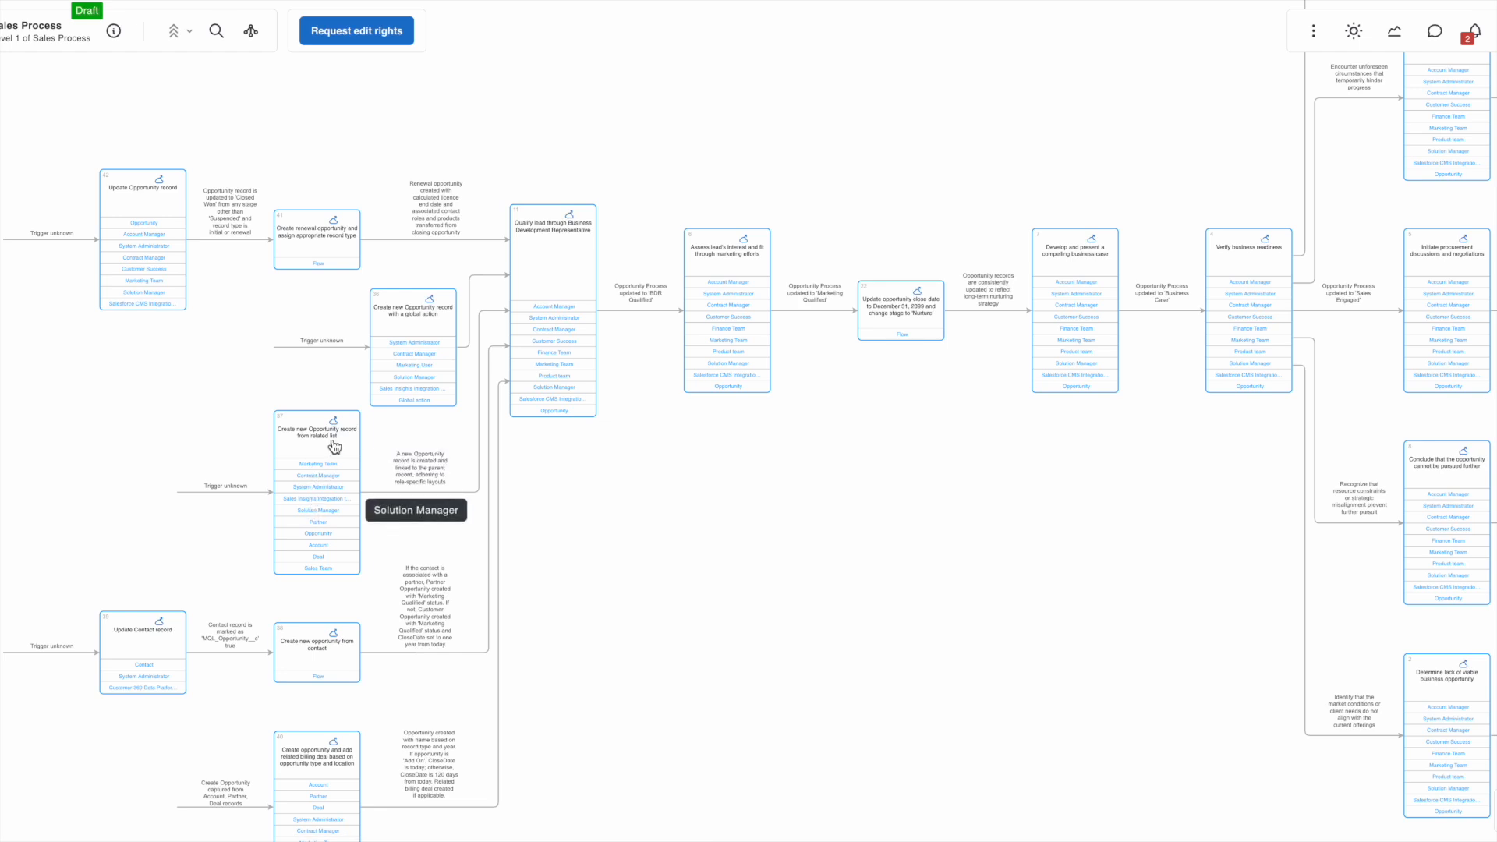
List the five page layouts and six profiles linked to 'Create new Opportunity record from related list'
{"action": "left_click", "coordinate": [334, 427]}
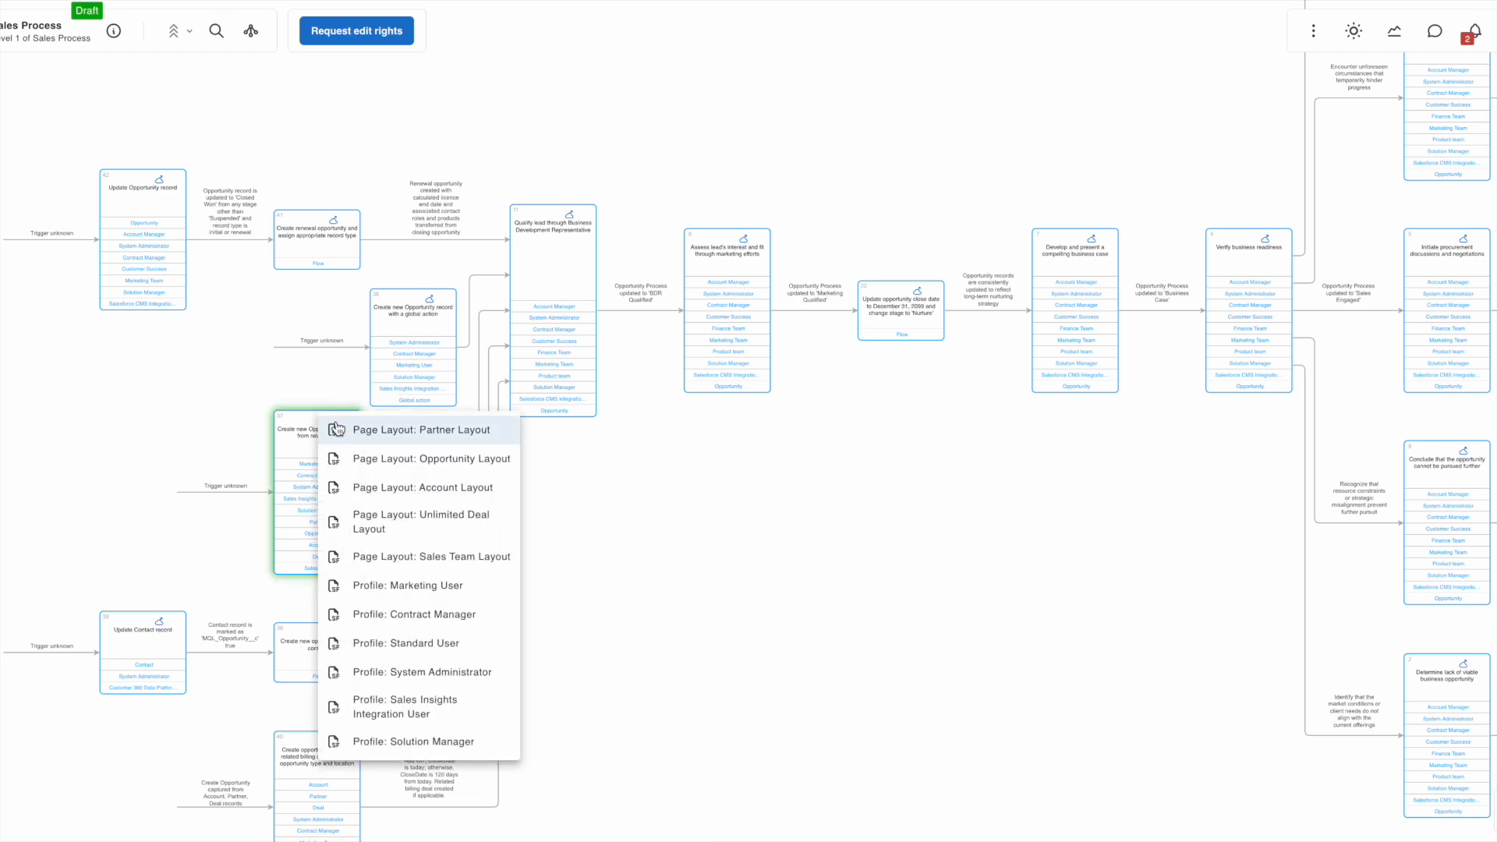
{"action": "mouse_move", "coordinate": [372, 576]}
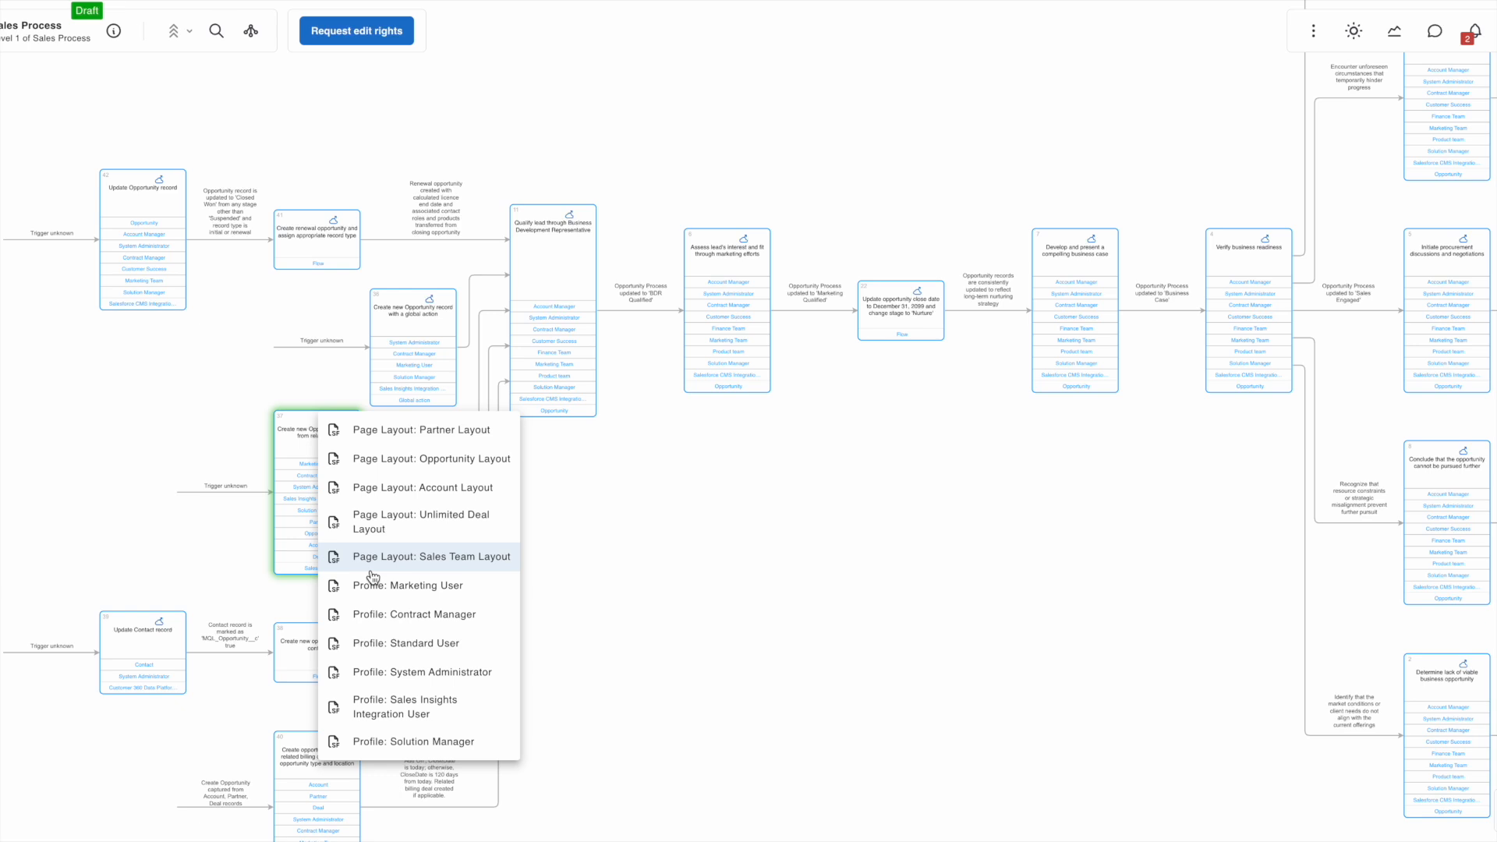
{"action": "mouse_move", "coordinate": [381, 742]}
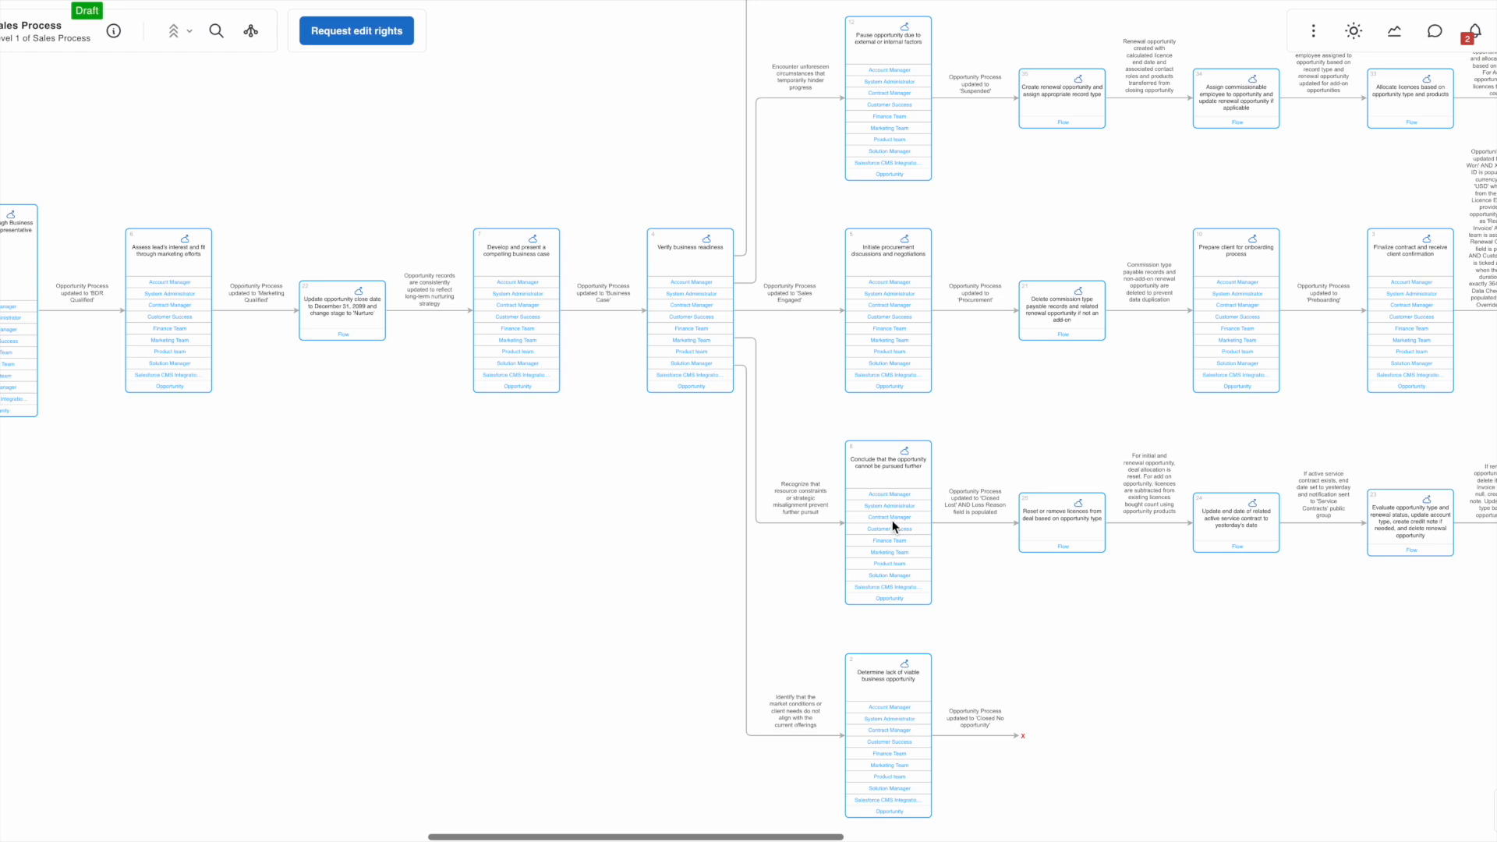
Scroll right to view the procurement, suspension and closed-lost branches of the map
{"action": "scroll", "scroll_direction": "right", "scroll_amount": 3}
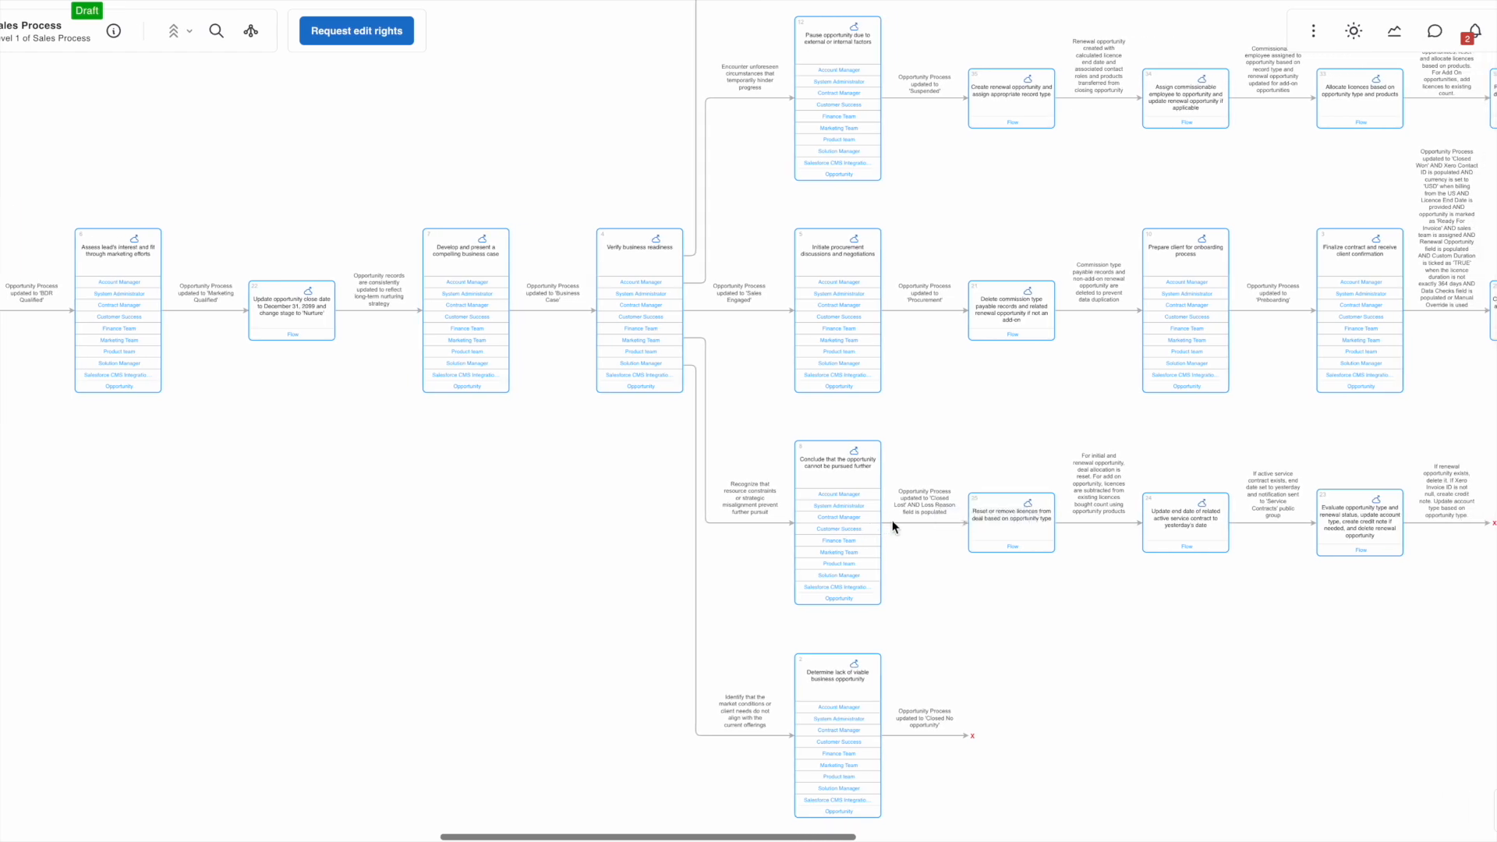